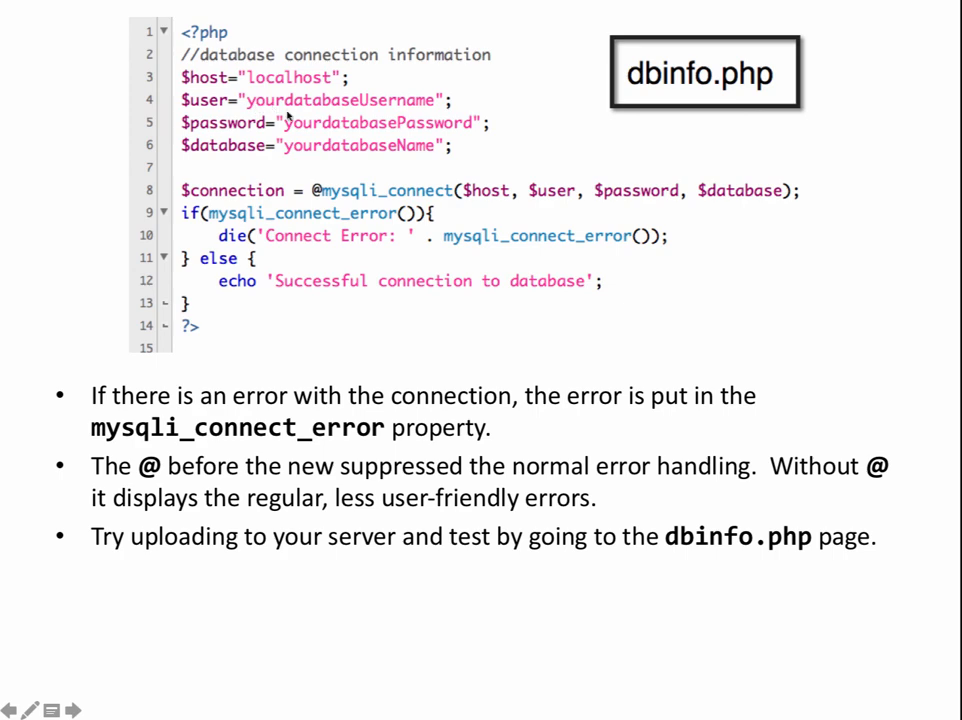
{"action": "mouse_move", "coordinate": [429, 158]}
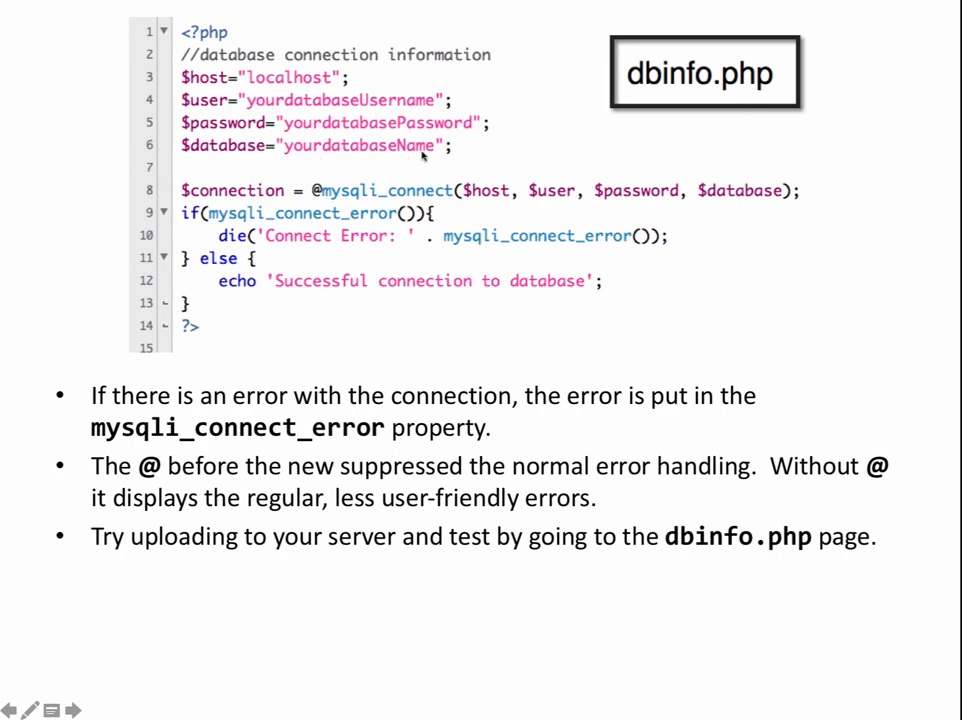
{"action": "mouse_move", "coordinate": [350, 87]}
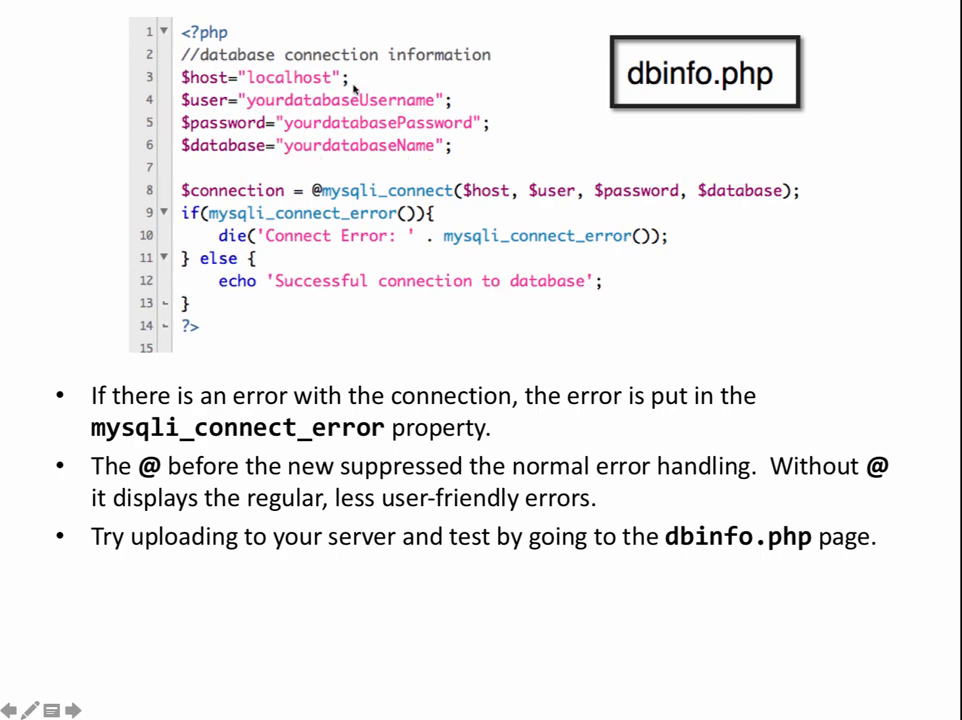